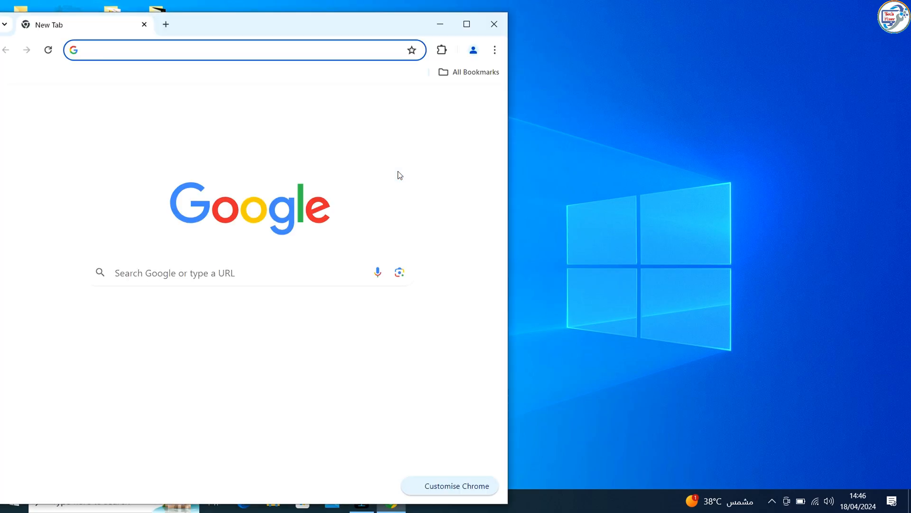
Search Google for "panasonic kx-mb2128 driver" from the Chrome address bar.
click(465, 24)
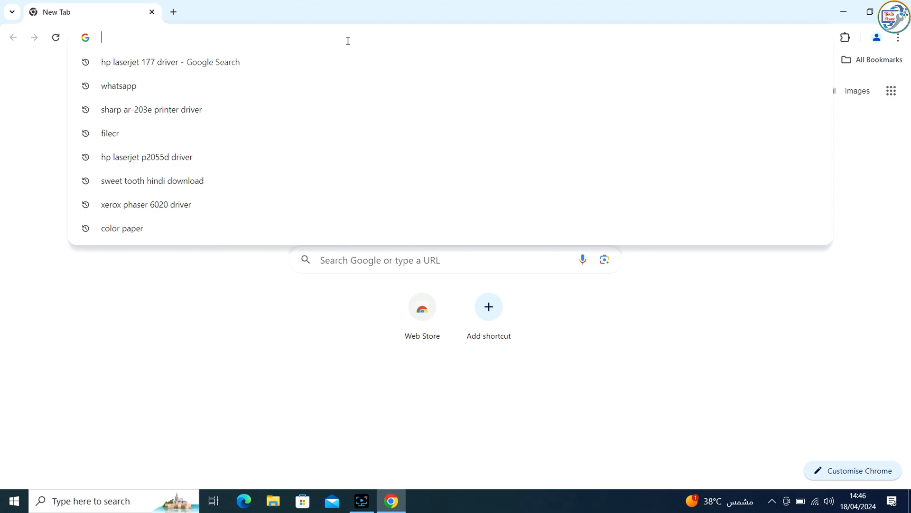
text(pz)
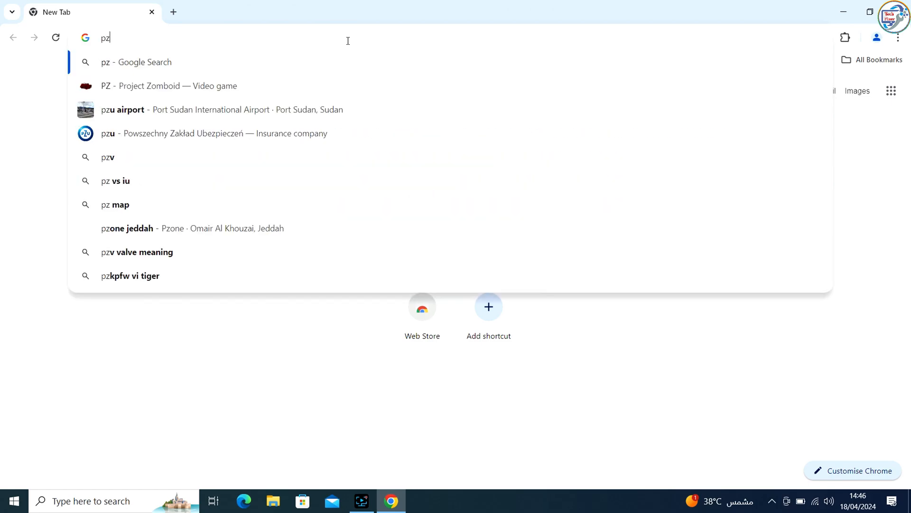
text(panasonic)
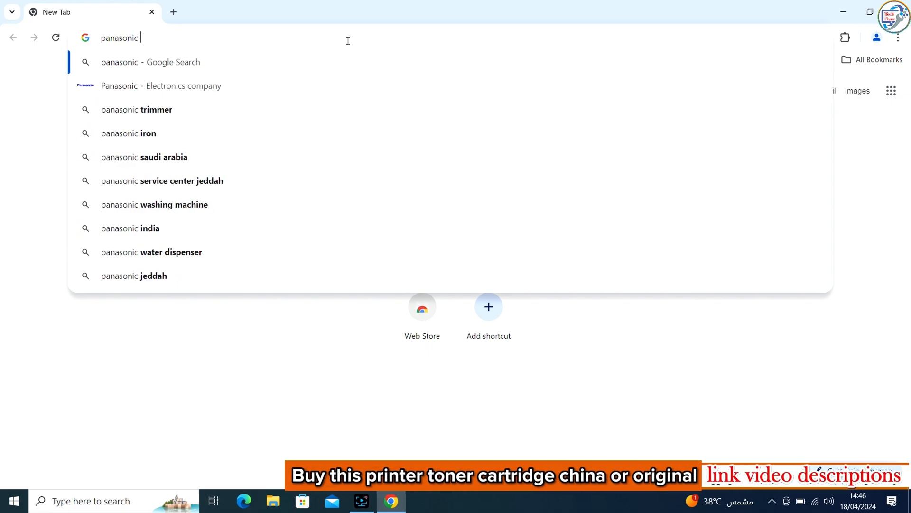
text(kx-)
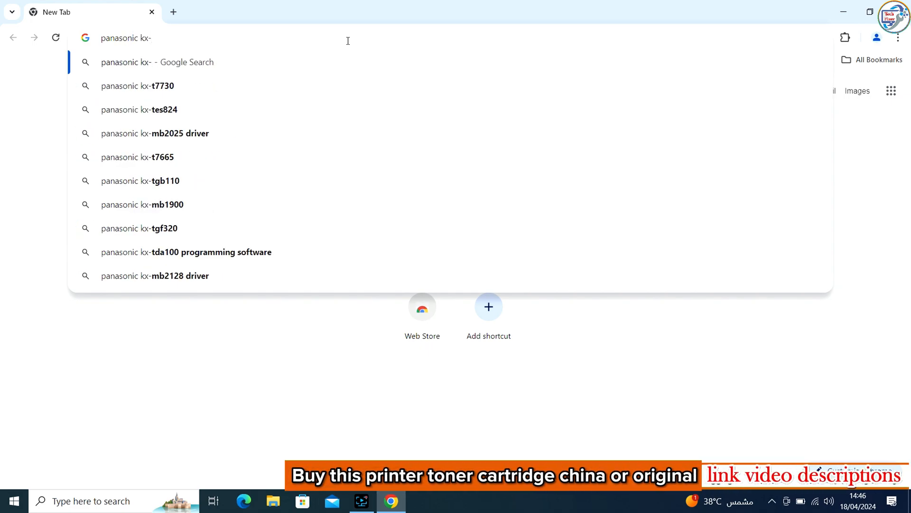
text(mb212)
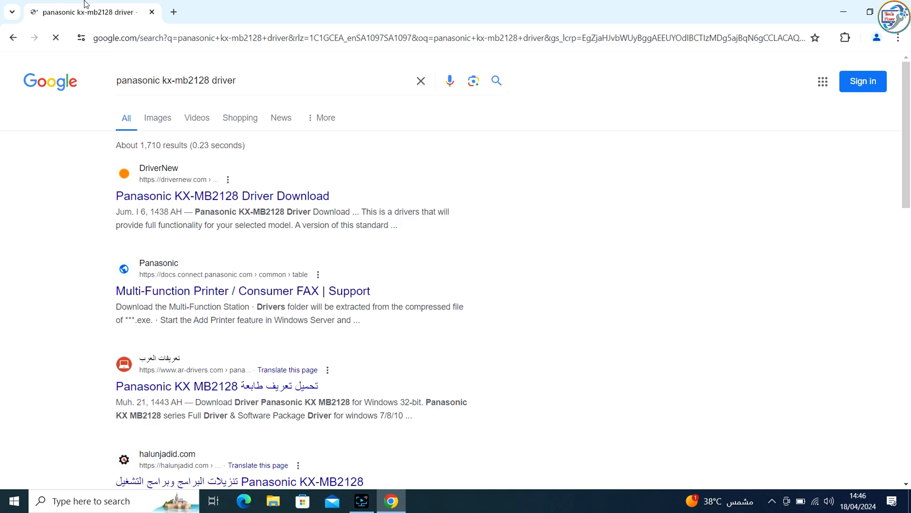
mouse_move(255, 195)
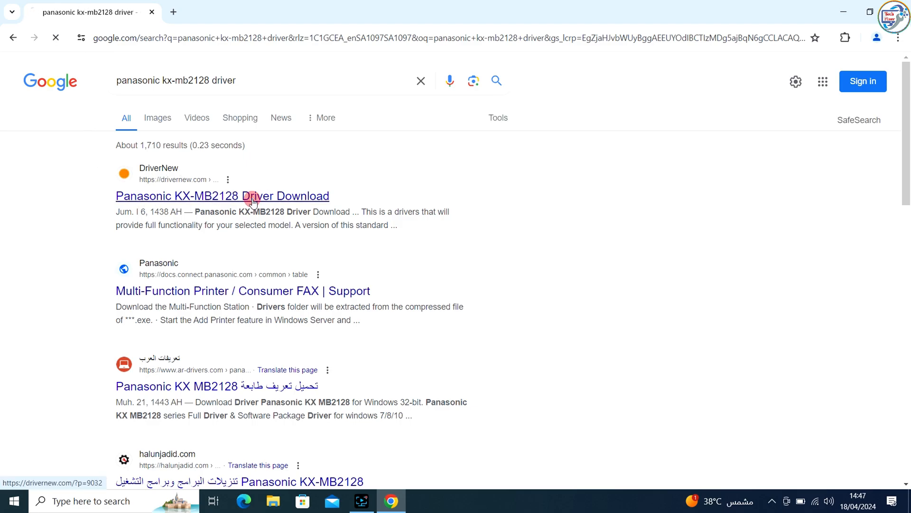
Open the DriverNew "Panasonic KX-MB2128 Driver Download" search result.
click(222, 196)
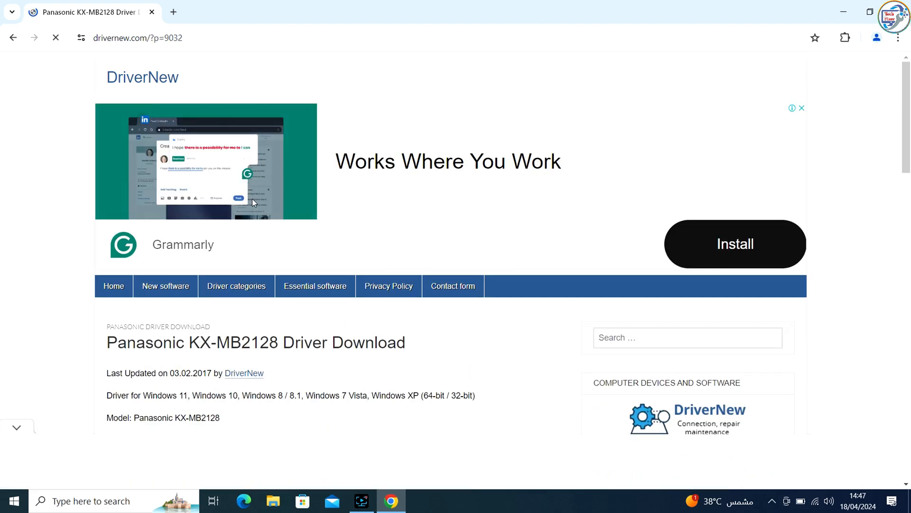
Download the Windows driver MFS2100_103_ENG.exe, dismissing the Grammarly ad in between.
scroll(down, 3)
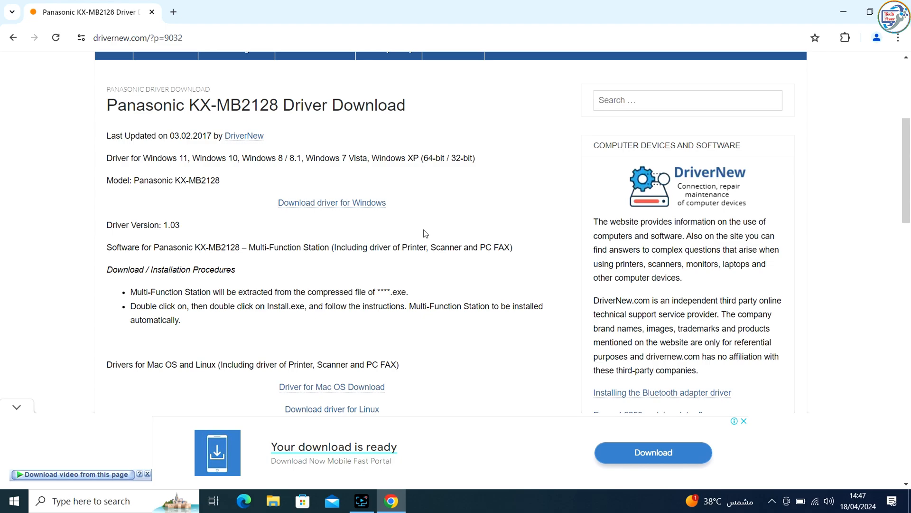
scroll(down, 3)
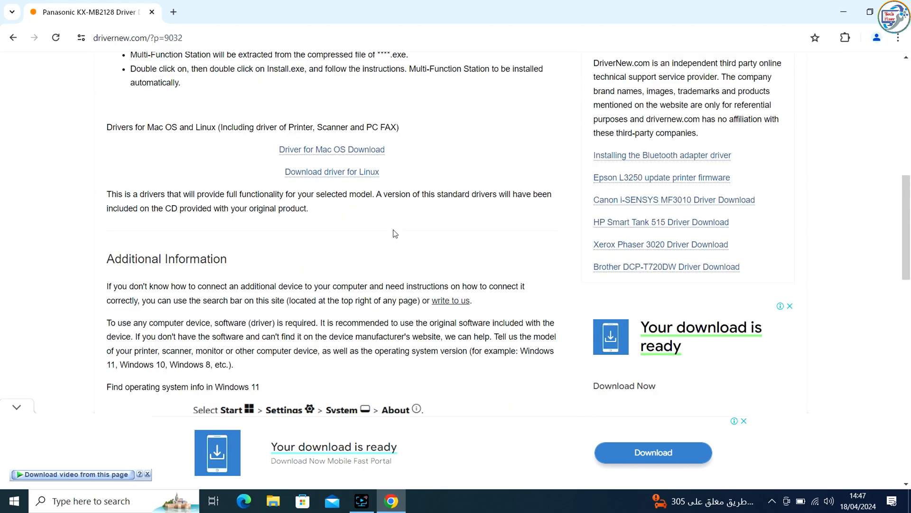
scroll(up, 3)
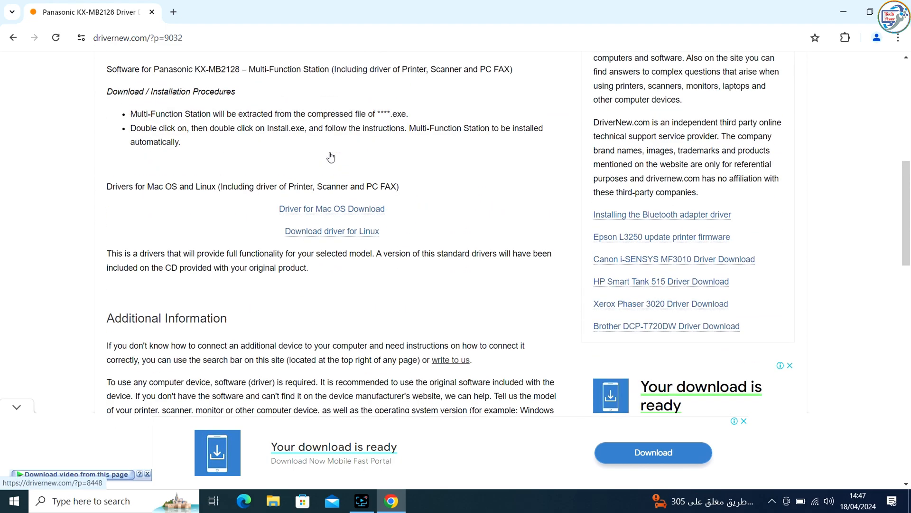
scroll(up, 3)
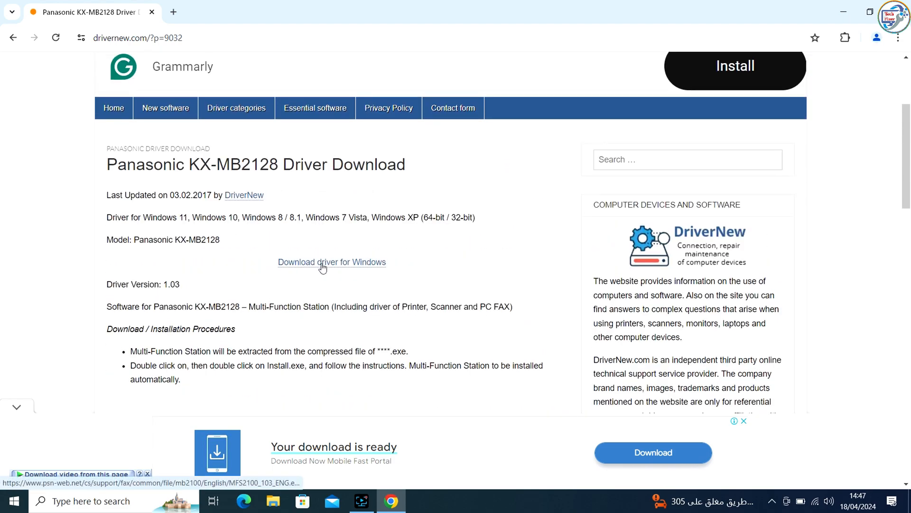
click(332, 262)
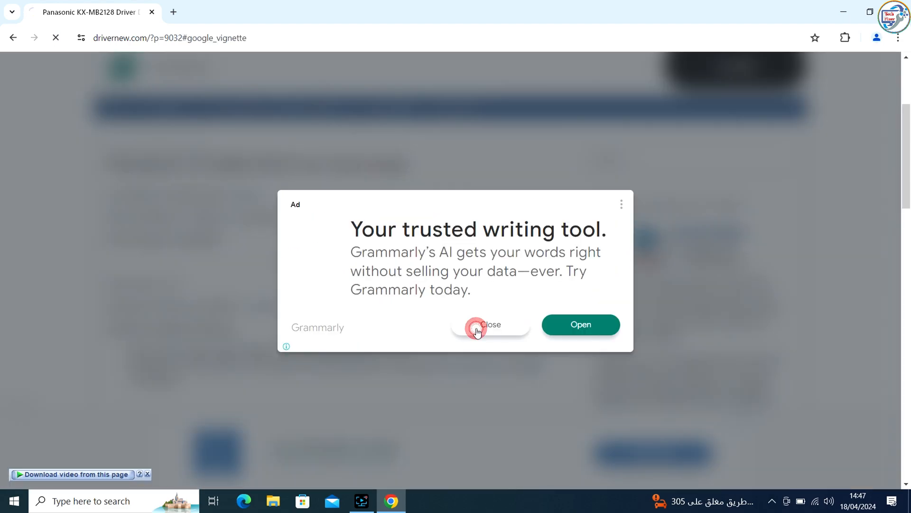
click(489, 325)
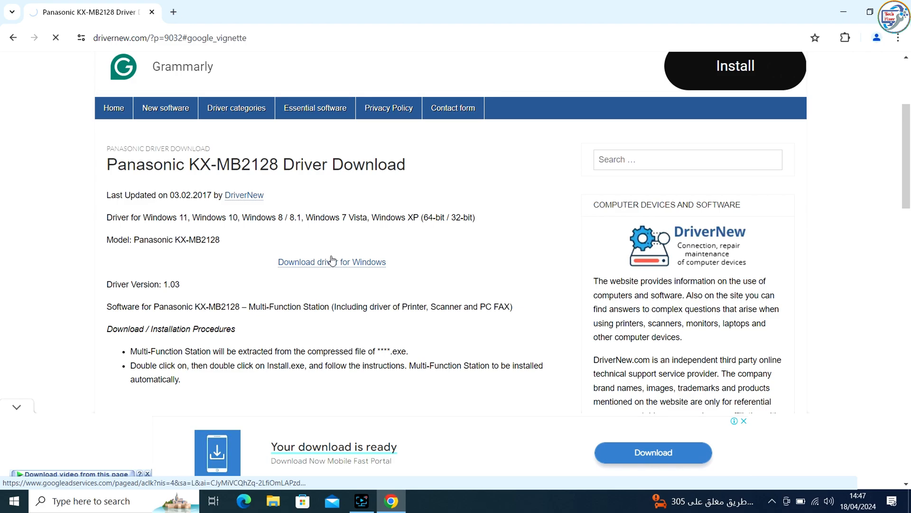
click(332, 262)
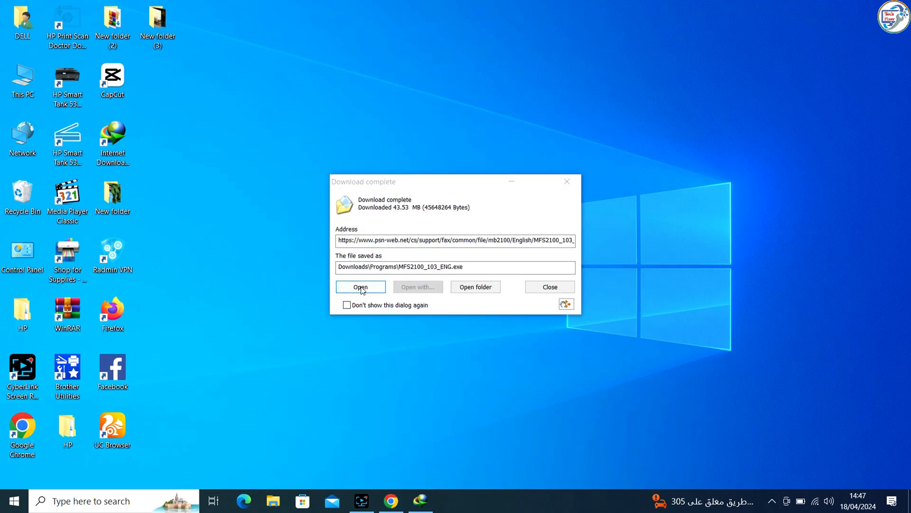
Run MFS2100_103_ENG.exe and unzip its driver files to the default folder.
click(361, 287)
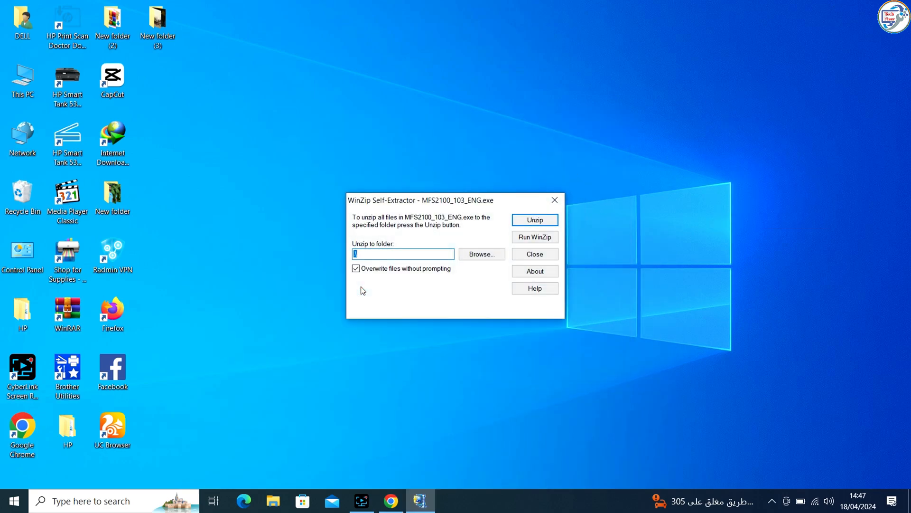
click(533, 219)
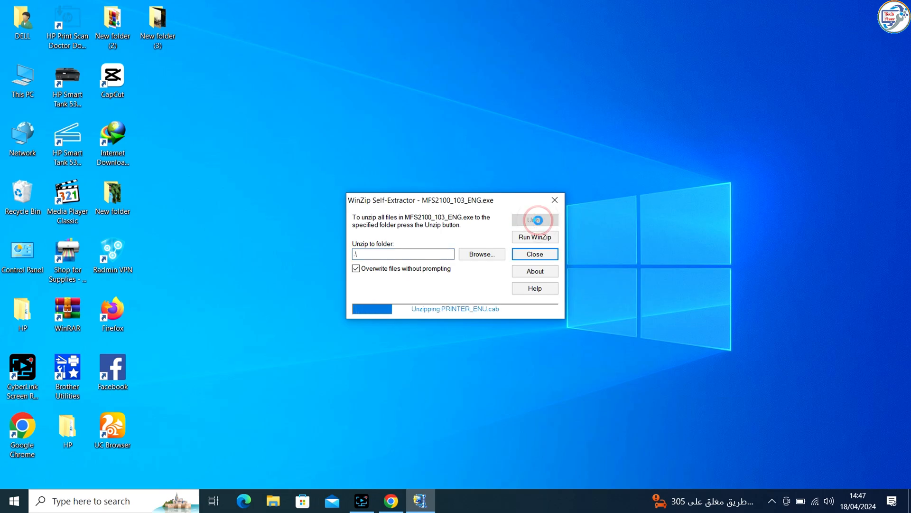
click(534, 220)
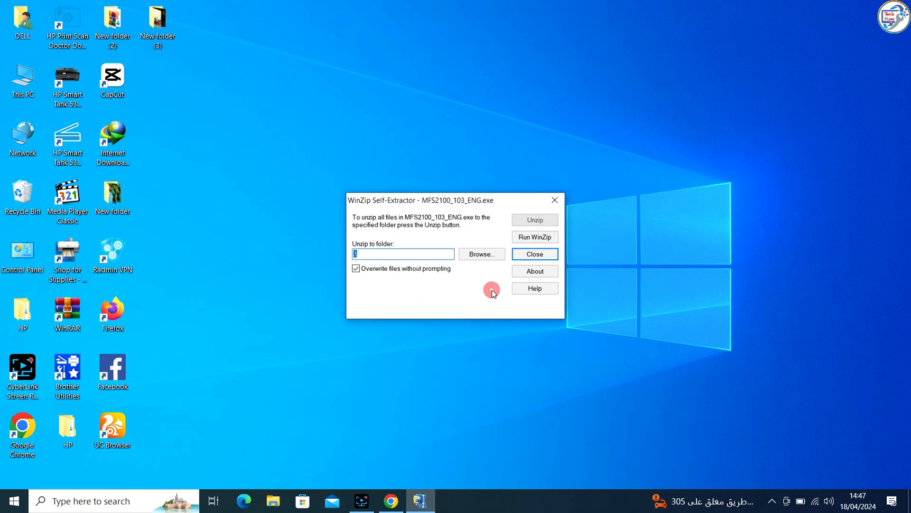
mouse_move(312, 286)
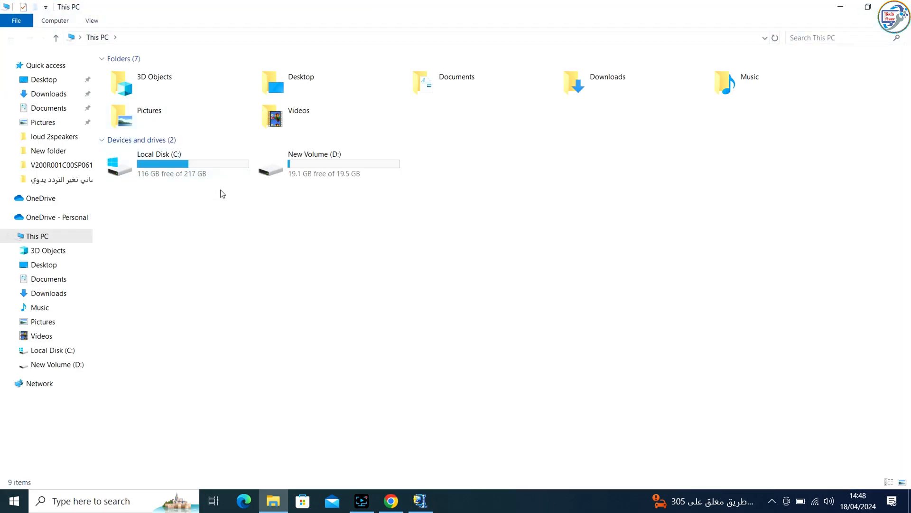
Launch the Install application from the extracted MFS folder in Downloads > Programs.
click(49, 294)
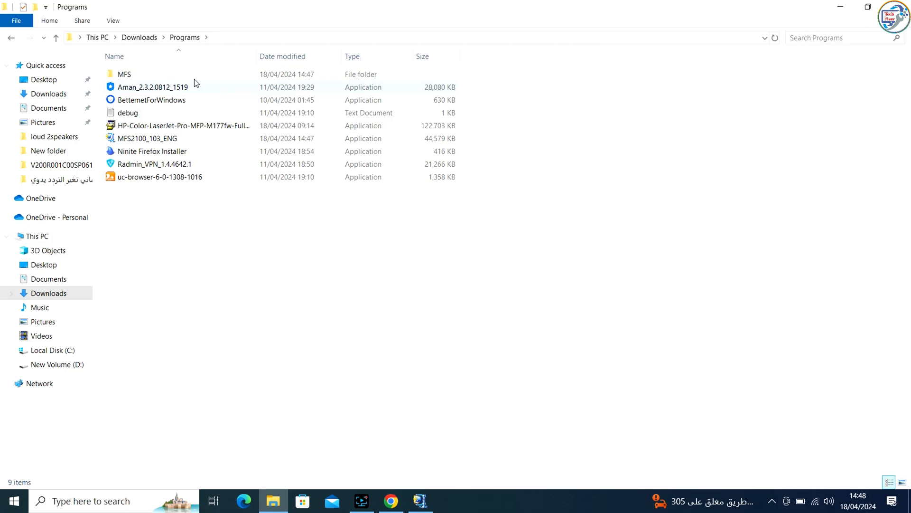
mouse_move(211, 11)
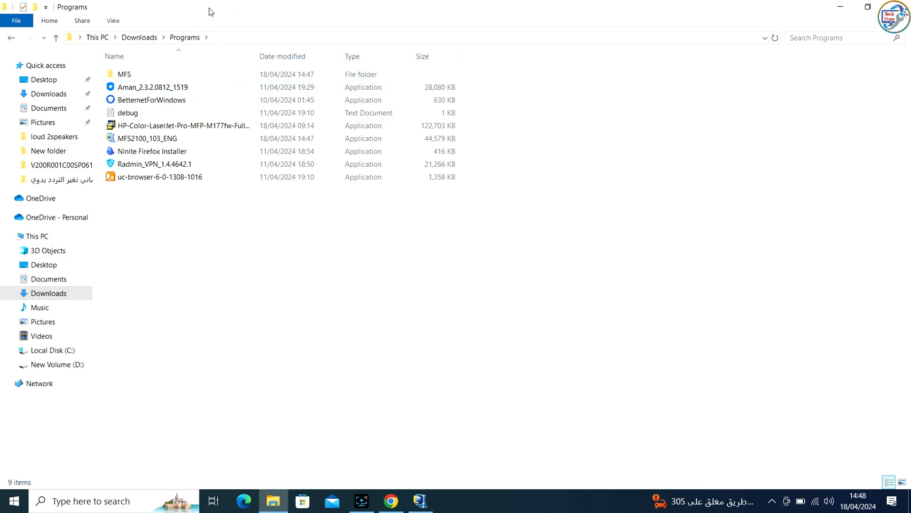
double_click(123, 75)
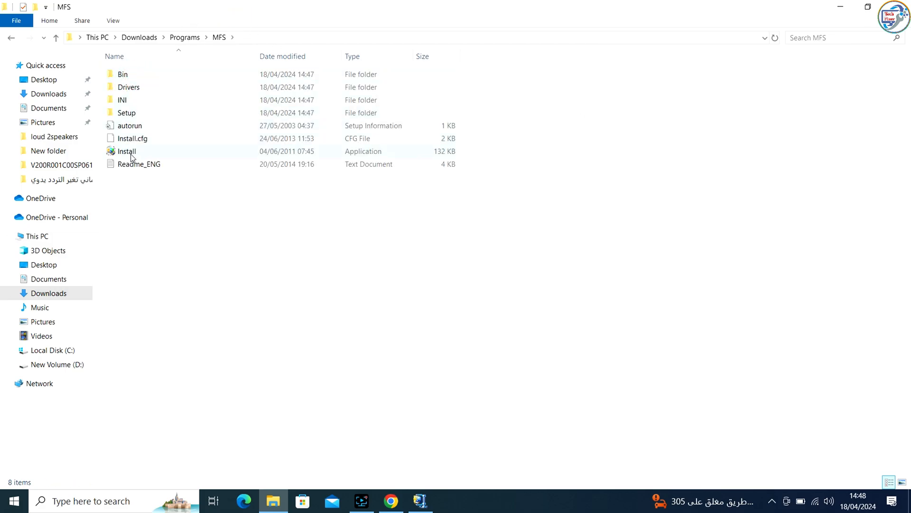
click(127, 151)
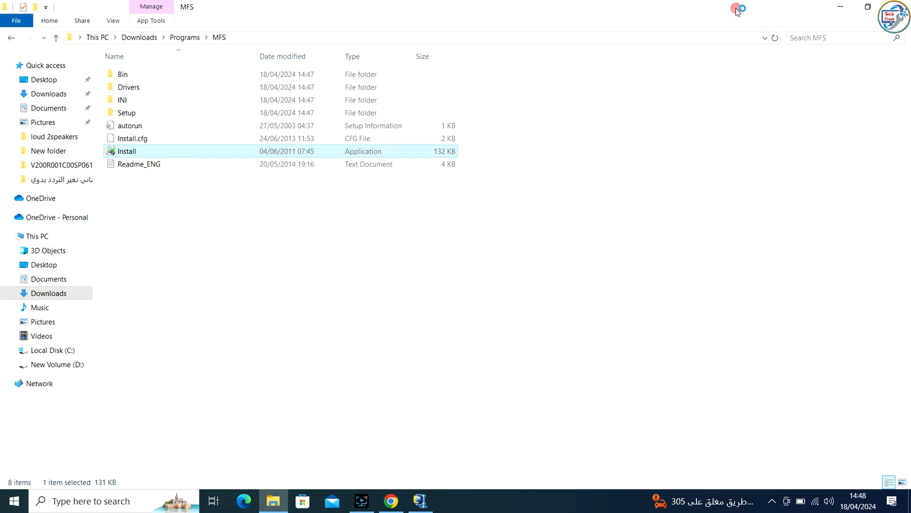
double_click(126, 151)
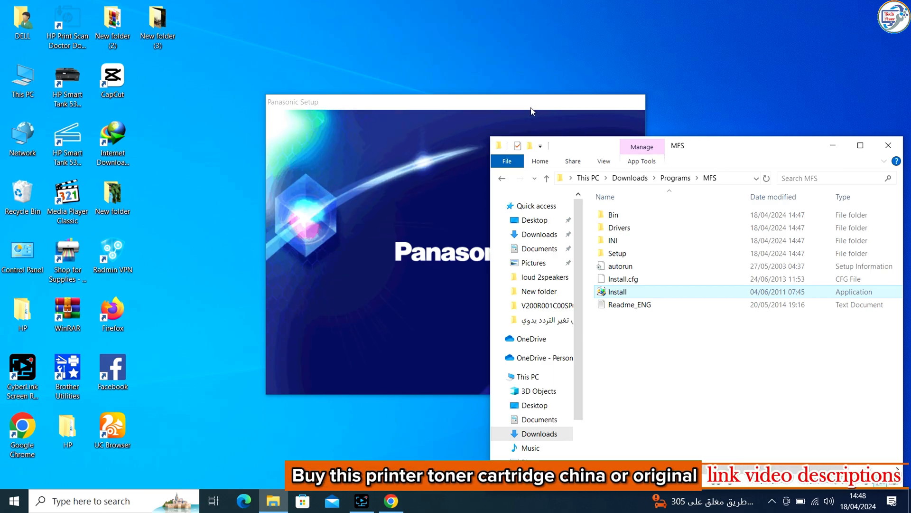
Choose an installation option from the Multi-Function Station setup menu.
double_click(617, 292)
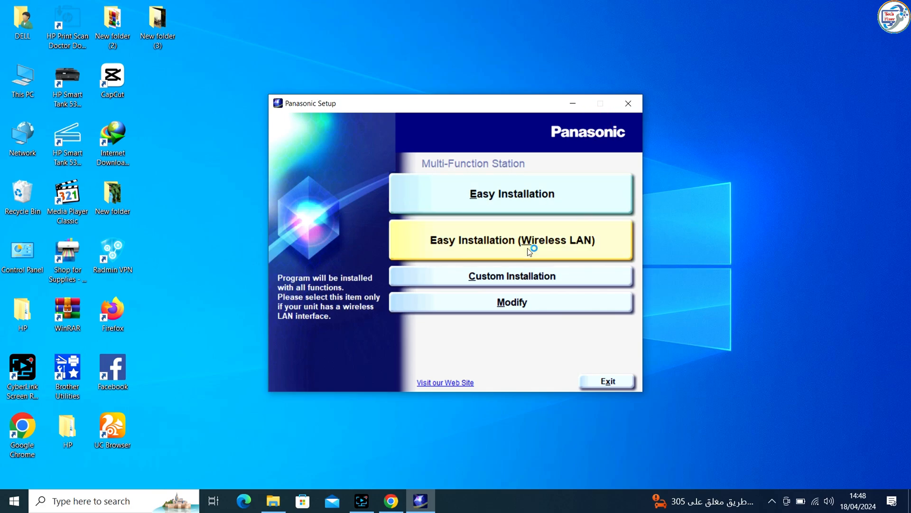
mouse_move(552, 185)
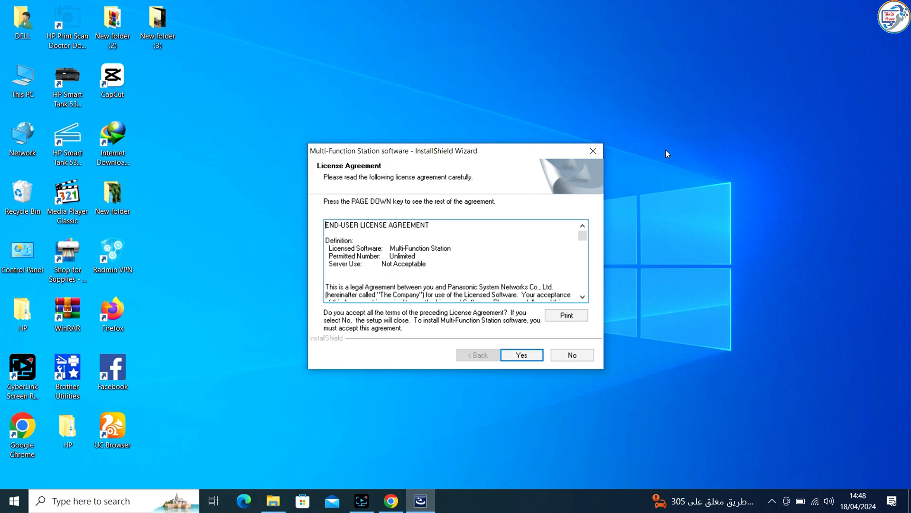
mouse_move(557, 397)
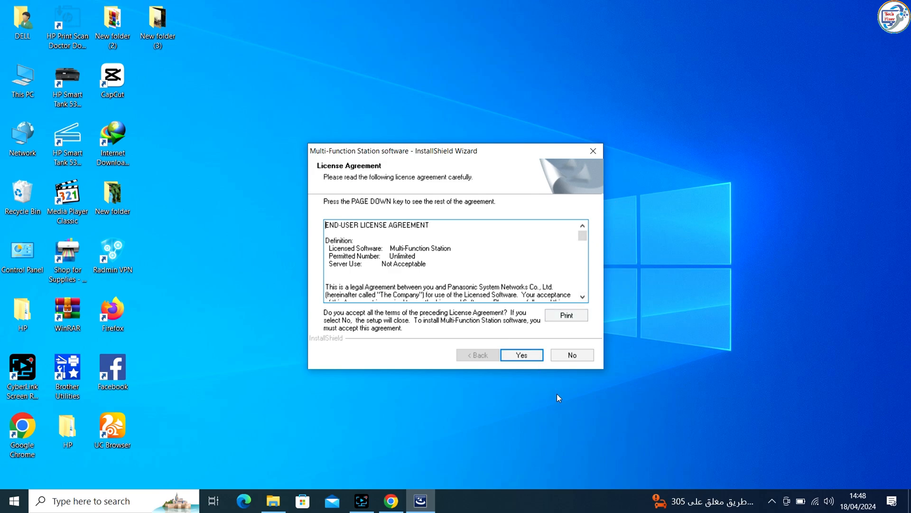
Accept the license, keep 'Connect directly with a USB cable' and acknowledge the USB notice.
click(521, 355)
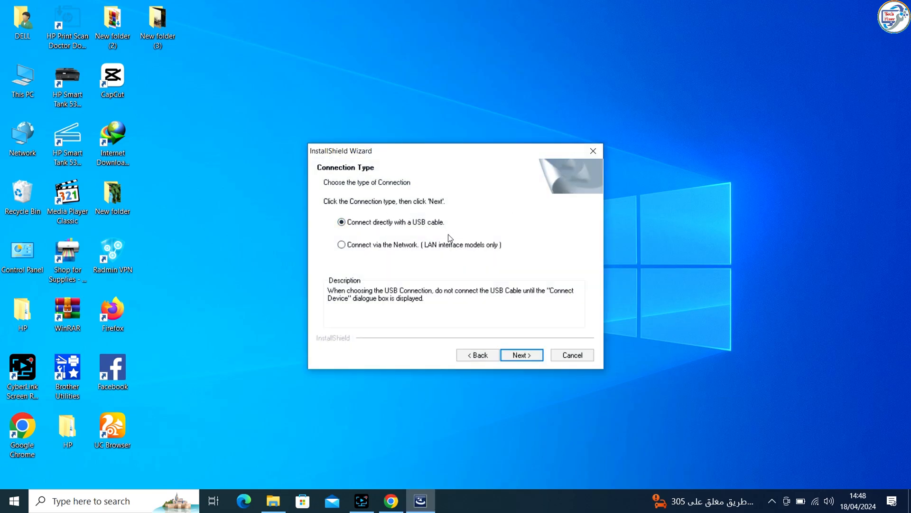
click(520, 354)
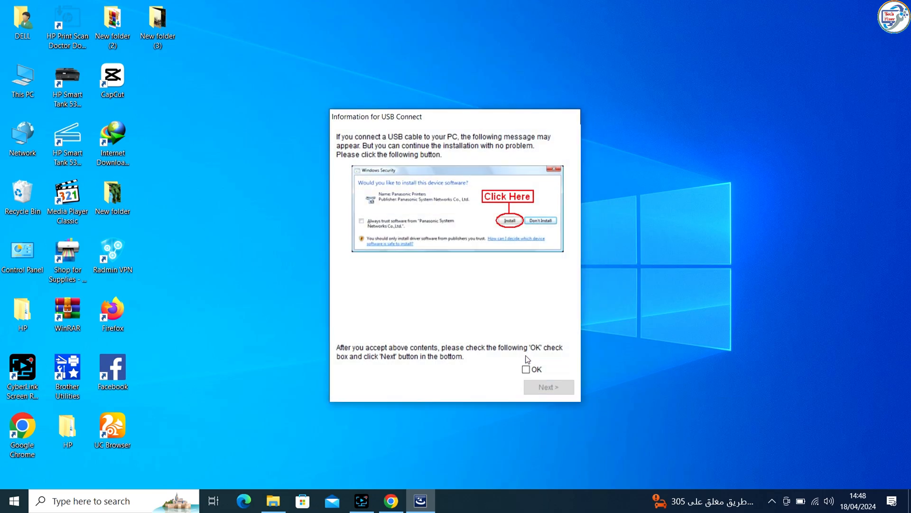
click(527, 369)
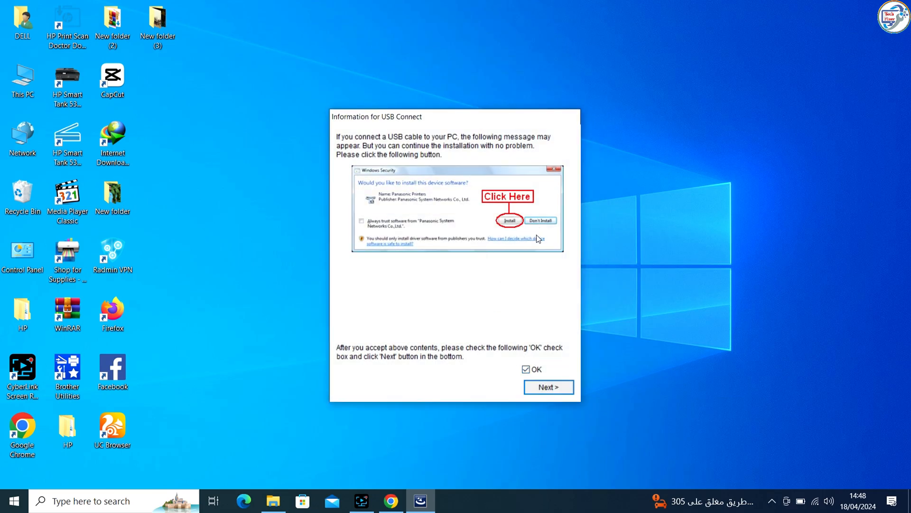
click(547, 386)
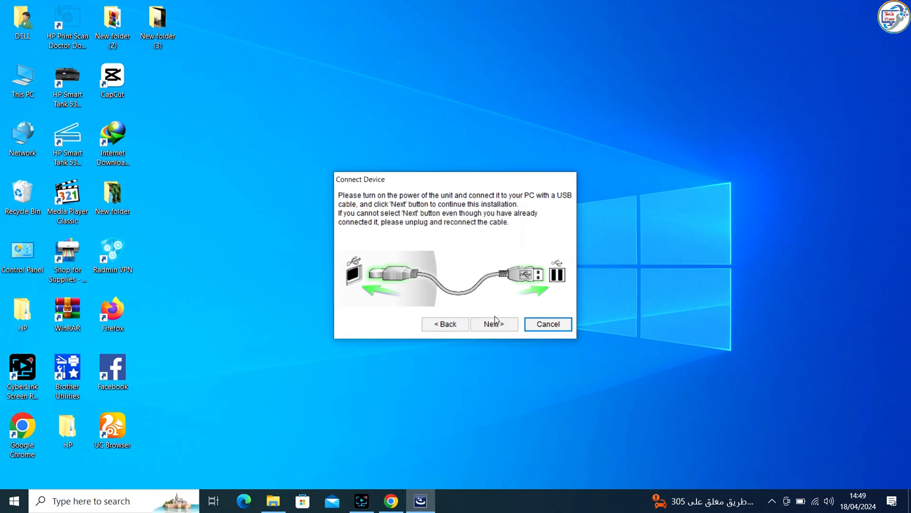
Continue past Connect Device and install with the default Panasonic KX-MB2128ML printer names.
click(493, 324)
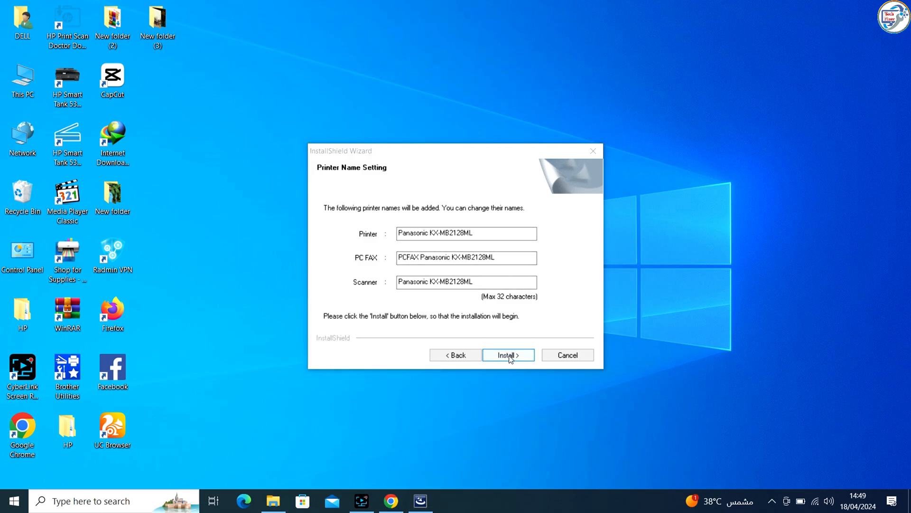
click(507, 354)
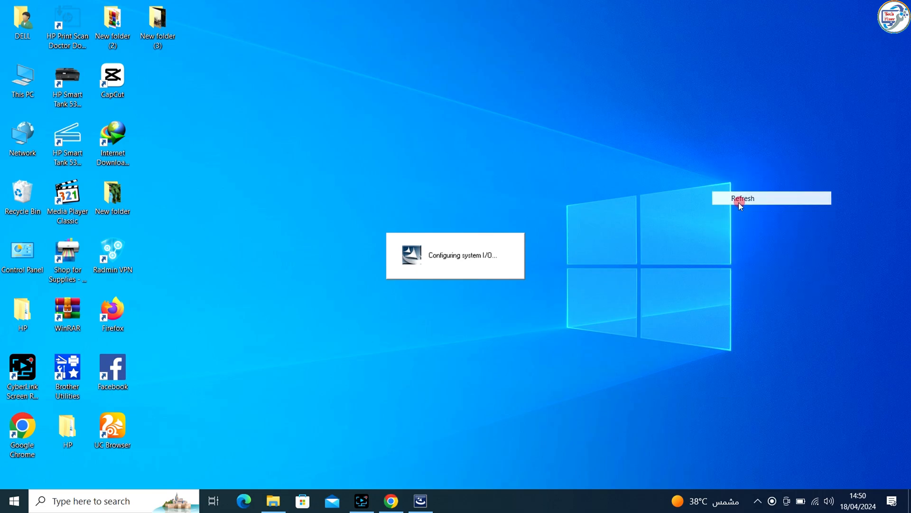
Finish the wizard with 'Yes, I want to restart my computer now' and refresh the desktop.
click(743, 199)
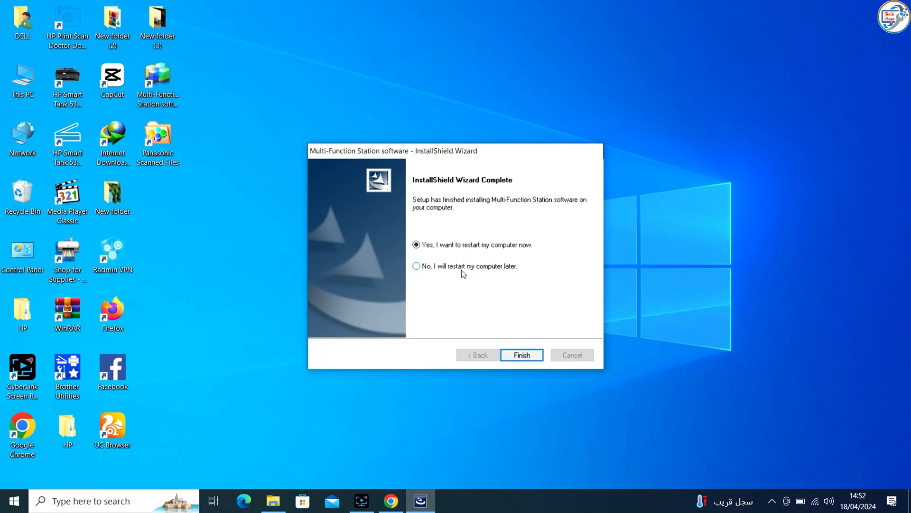
click(521, 354)
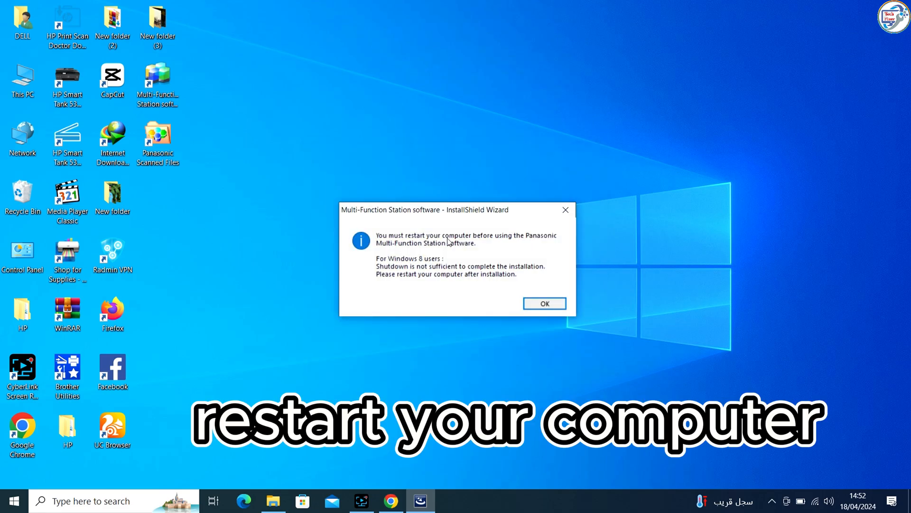
right_click(616, 267)
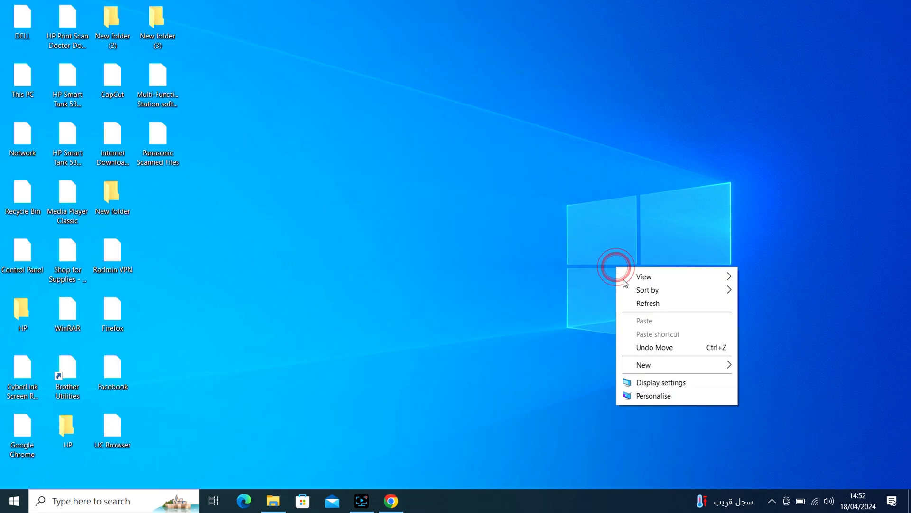